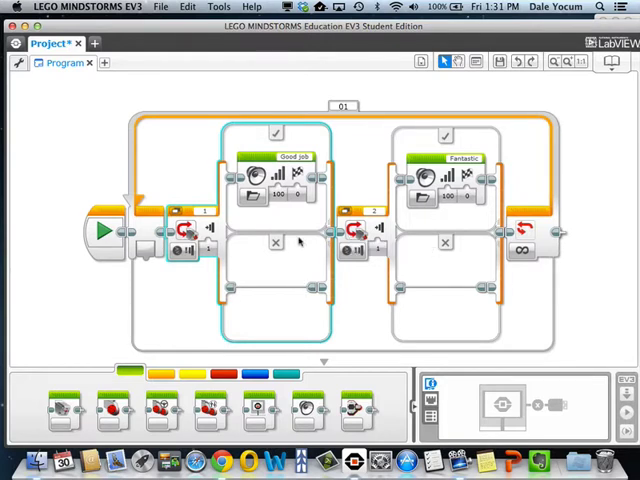
mouse_move(372, 236)
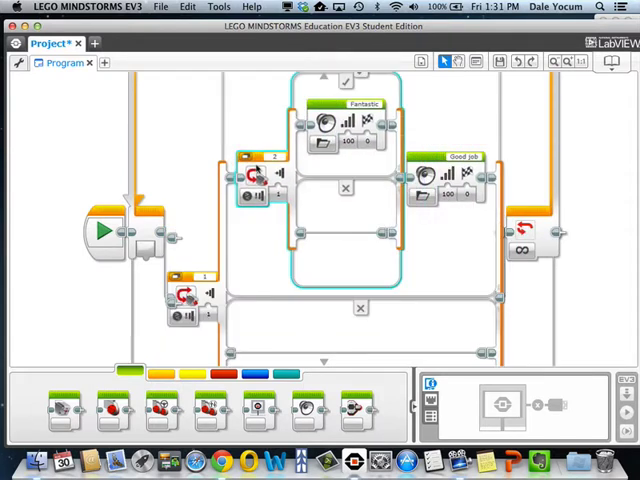
mouse_move(520, 108)
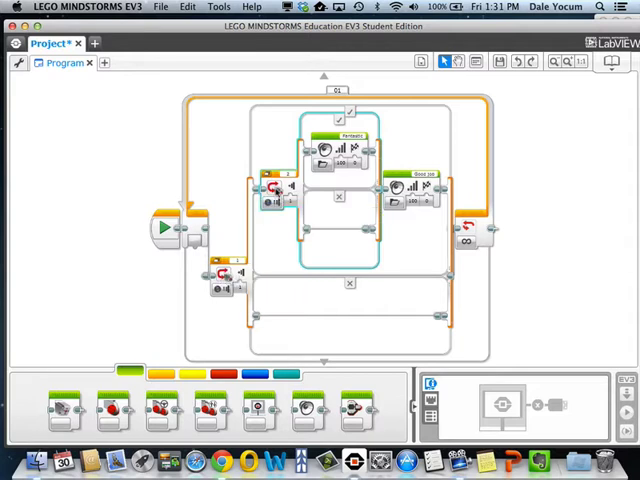
mouse_move(344, 150)
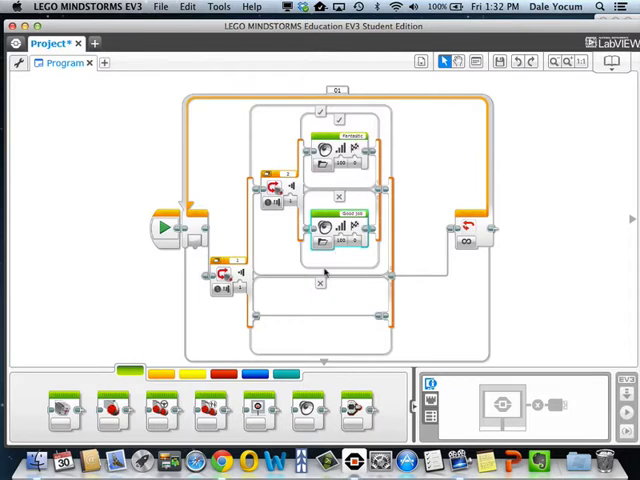
mouse_move(414, 288)
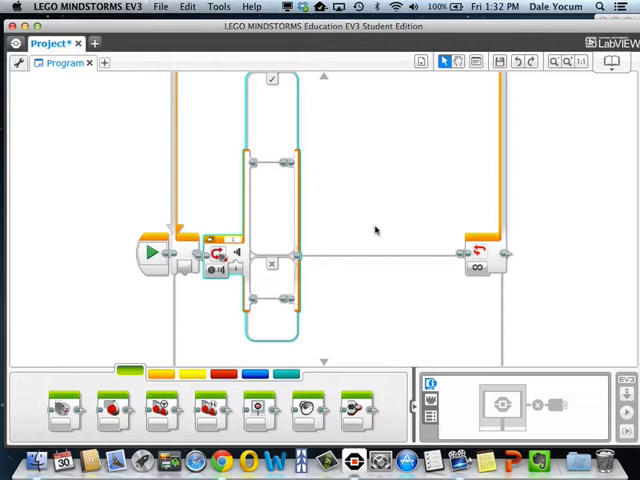
mouse_move(230, 320)
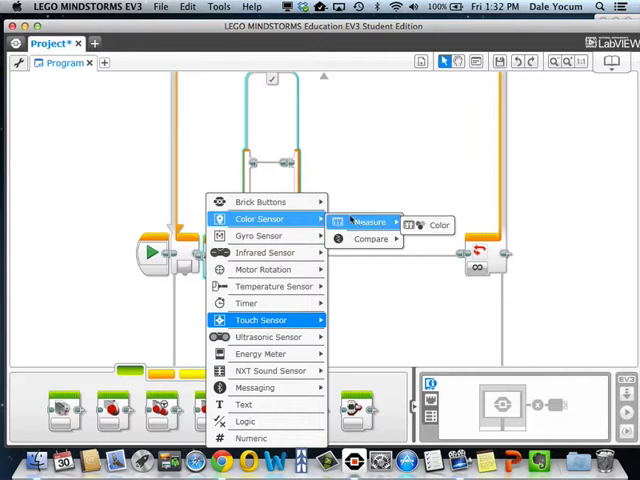
mouse_move(370, 238)
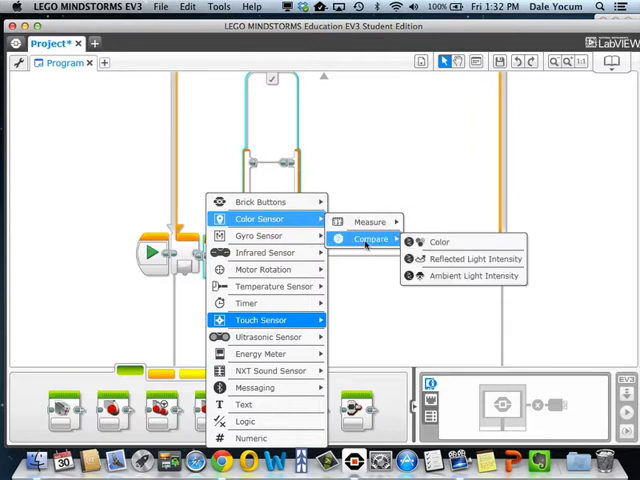
mouse_move(464, 258)
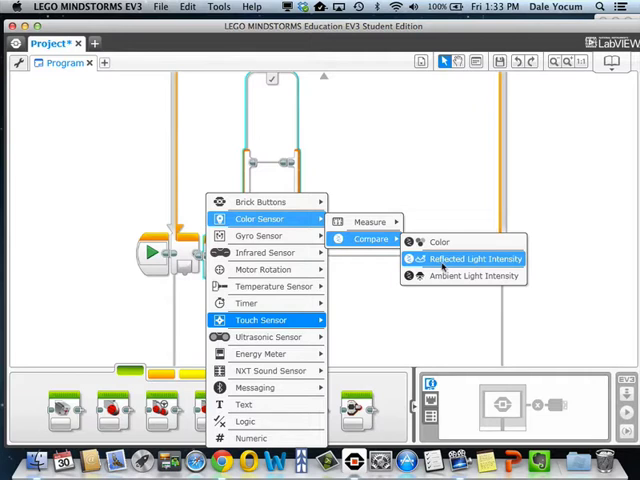
mouse_move(440, 242)
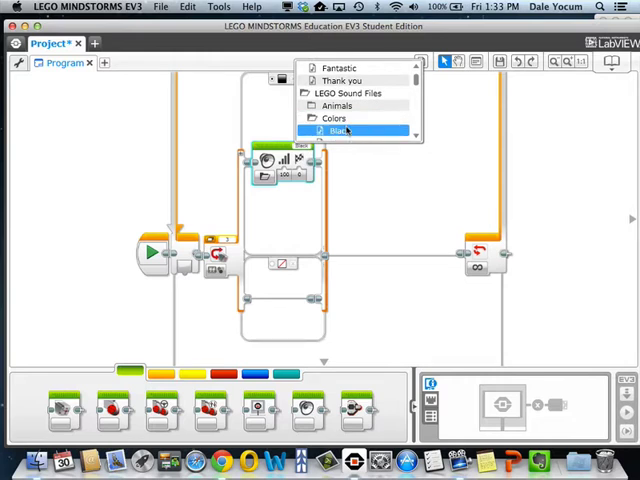
Assign a Colors sound file to the first case's Sound block and set that case to Black
click(344, 130)
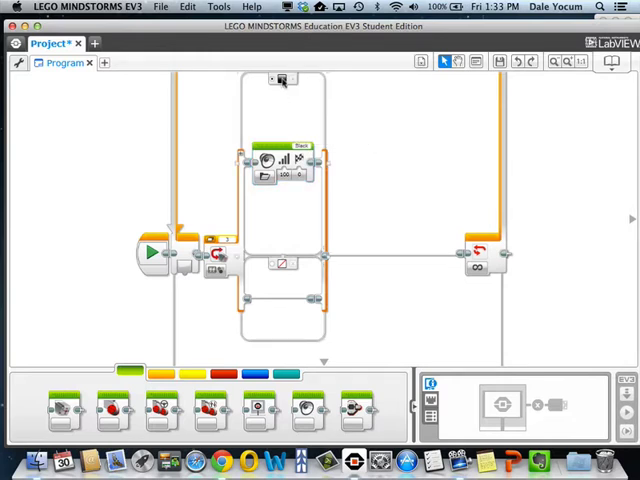
mouse_move(280, 80)
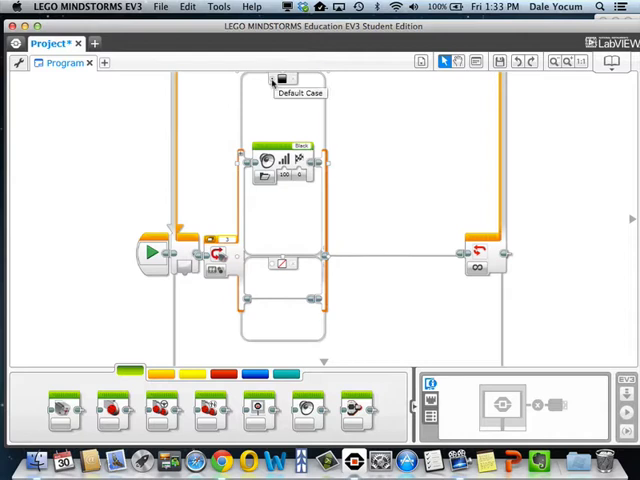
click(284, 80)
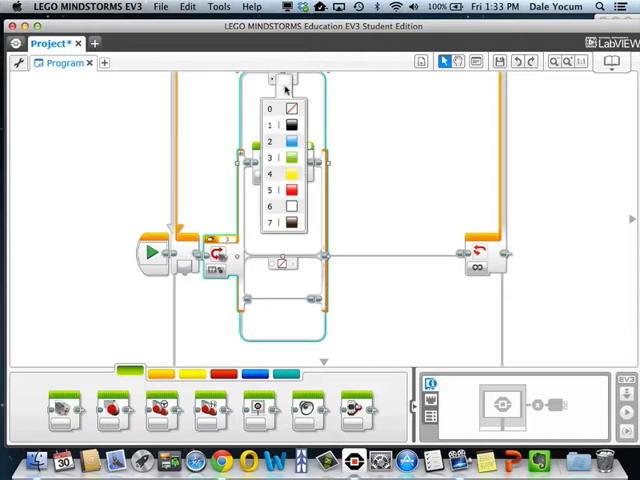
click(284, 124)
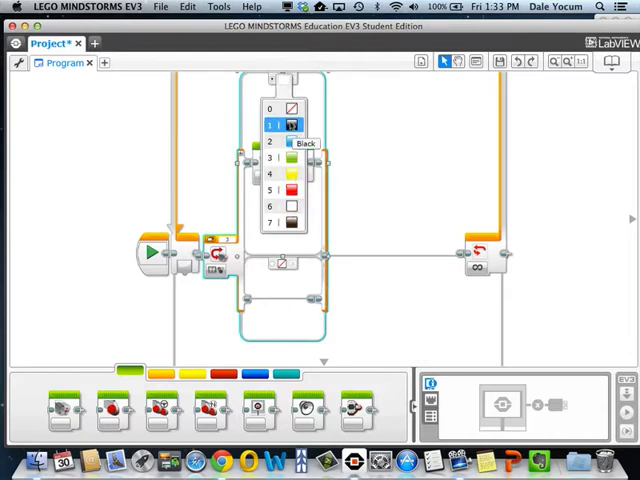
click(290, 124)
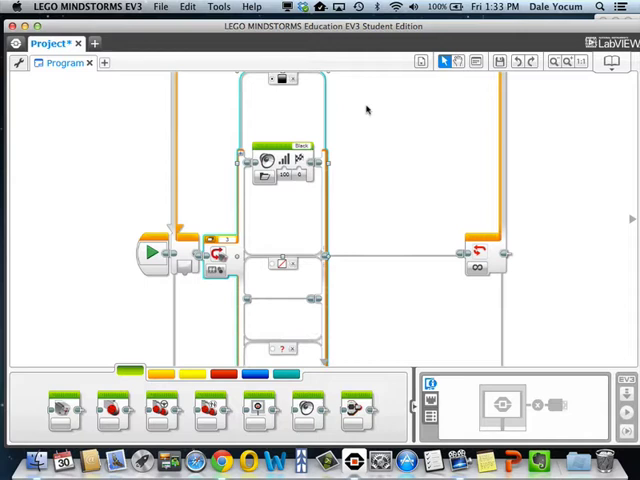
click(552, 62)
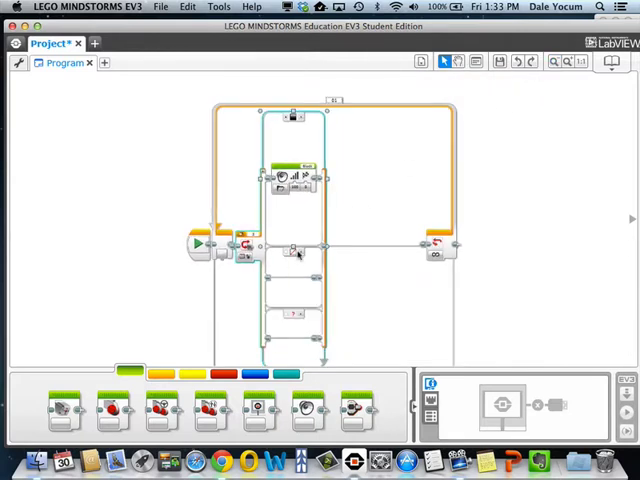
Add Red and Yellow cases to the switch, each holding its own Sound block
click(296, 250)
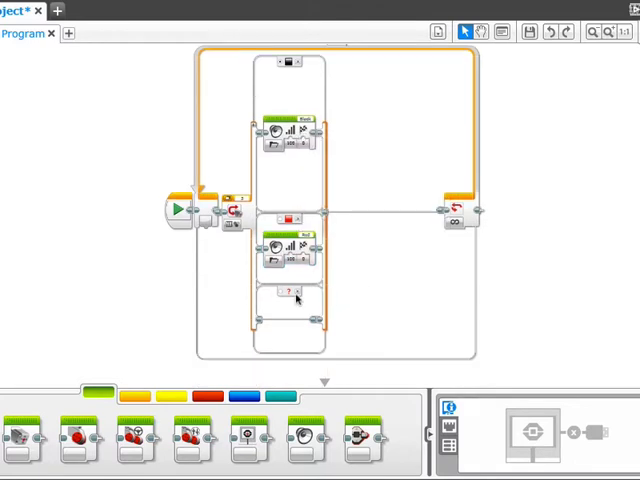
click(290, 296)
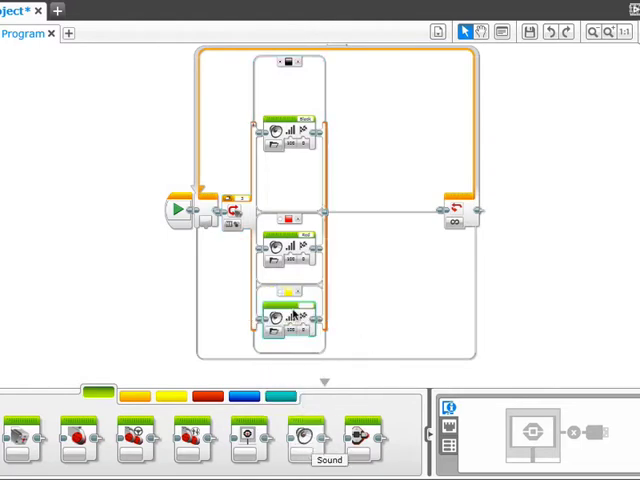
click(292, 222)
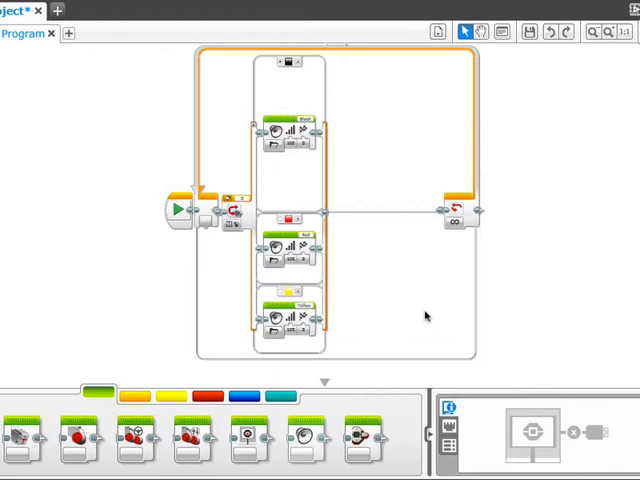
mouse_move(224, 218)
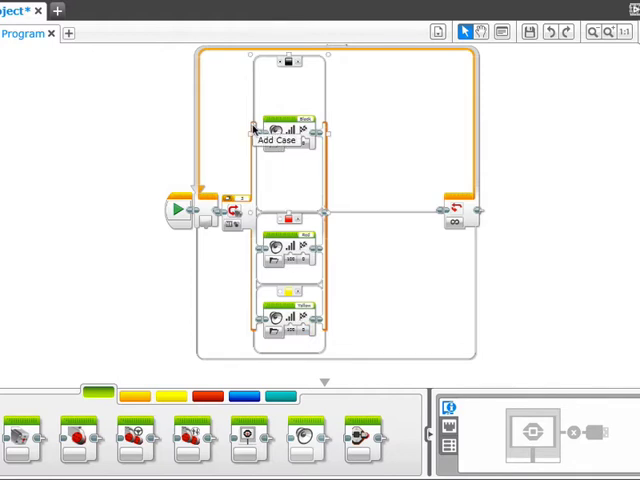
mouse_move(252, 128)
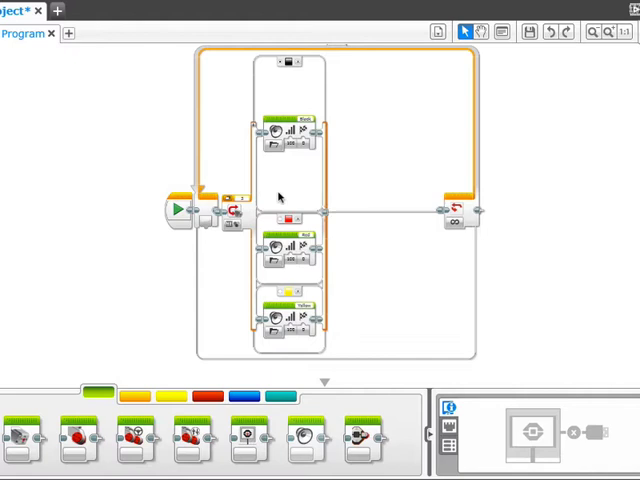
Switch the colour switch to Tabbed View and confirm the yellow tab plays the Yellow sound
click(608, 32)
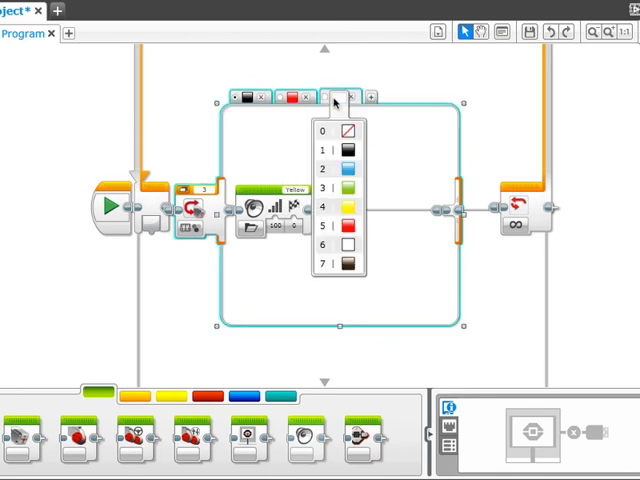
click(336, 208)
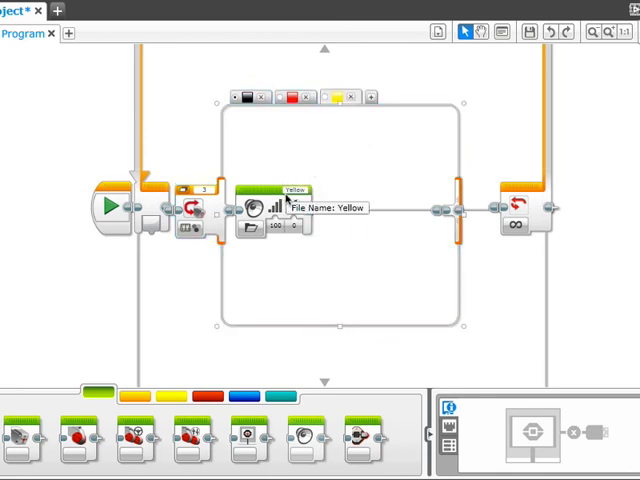